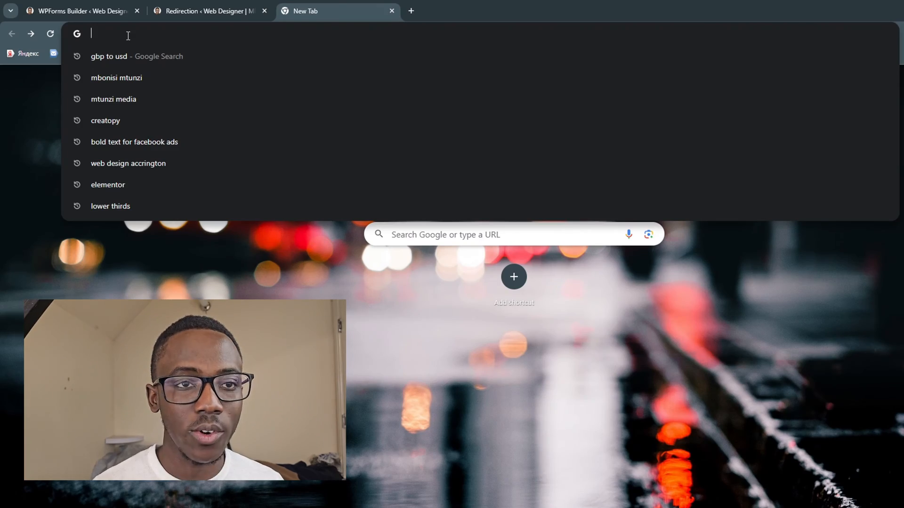
Enter mbonisi.com in a new tab's address bar and go to the site
{"action": "type", "text": "mbonisi.com"}
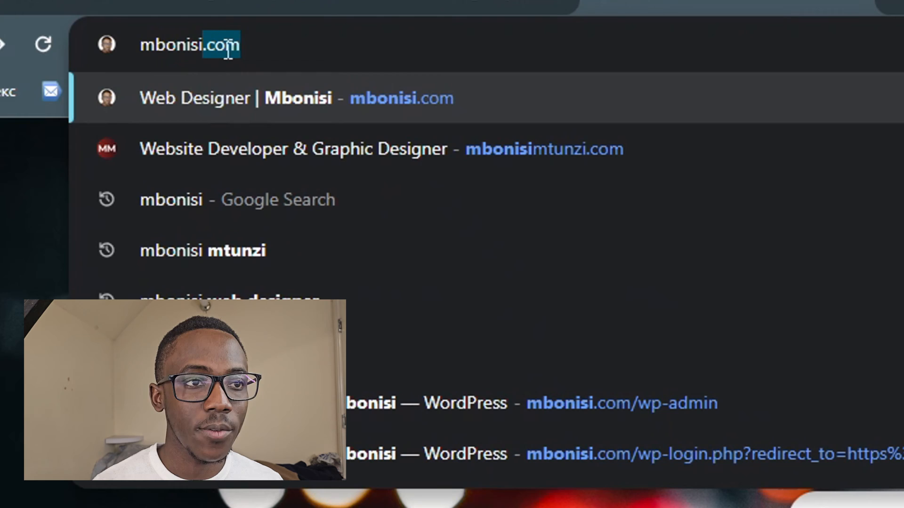
{"action": "type", "text": "n"}
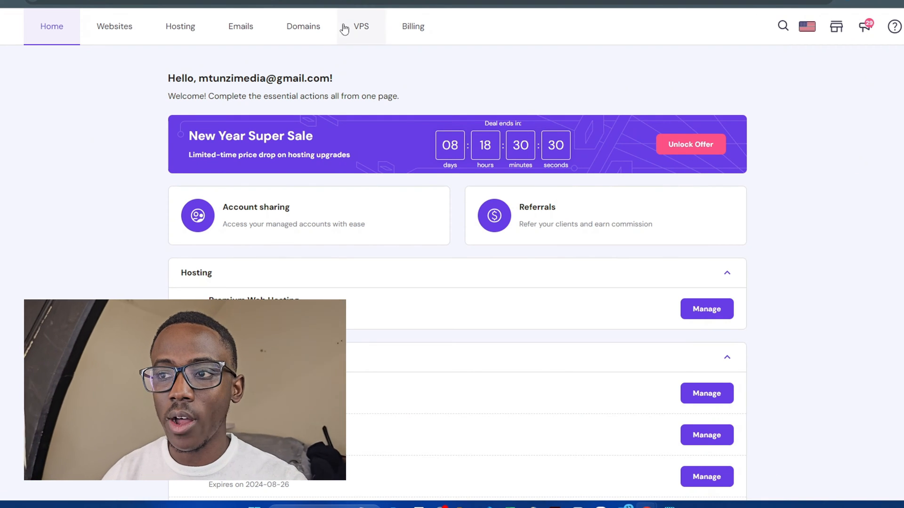
{"action": "left_click", "coordinate": [241, 26]}
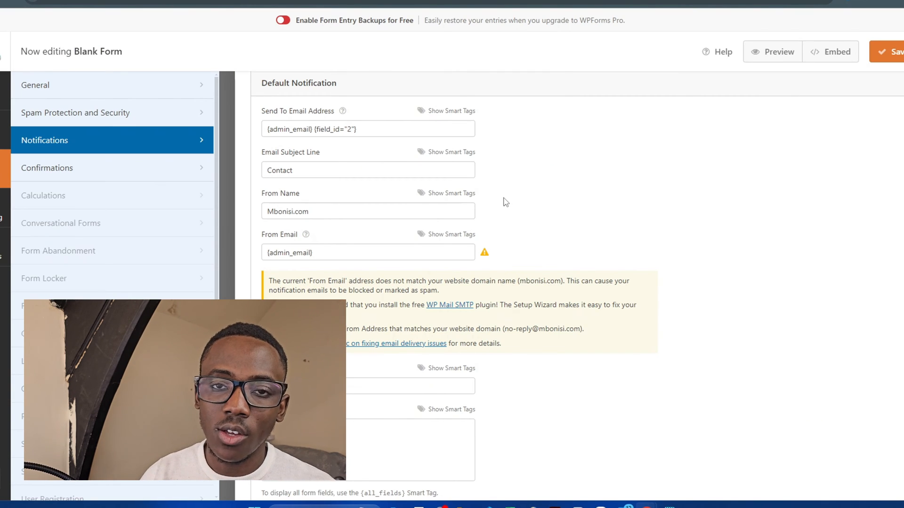
{"action": "mouse_move", "coordinate": [511, 333]}
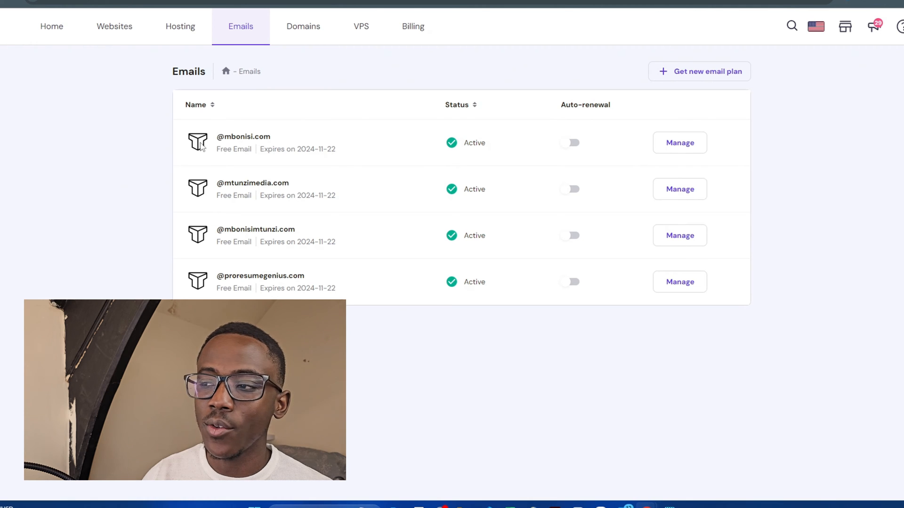
{"action": "left_click", "coordinate": [679, 142]}
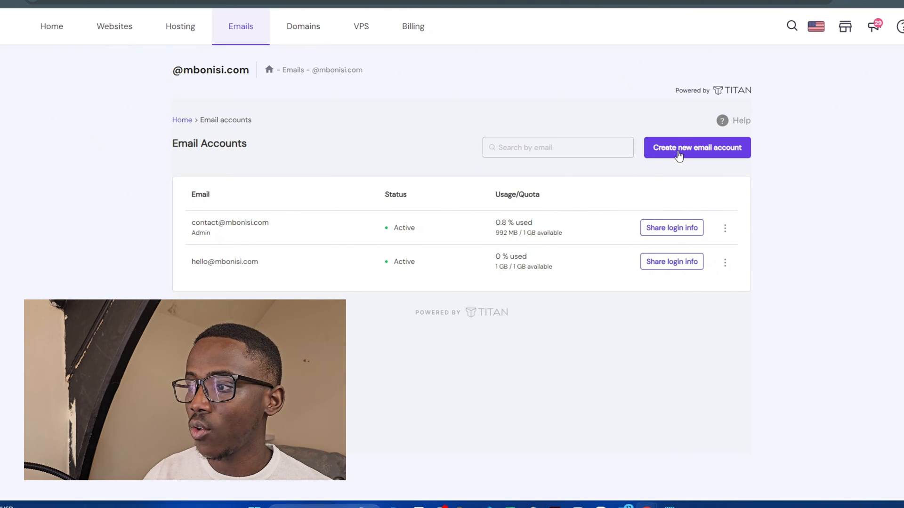
Start a new email account named no-reply with an automatically generated password
{"action": "left_click", "coordinate": [696, 148]}
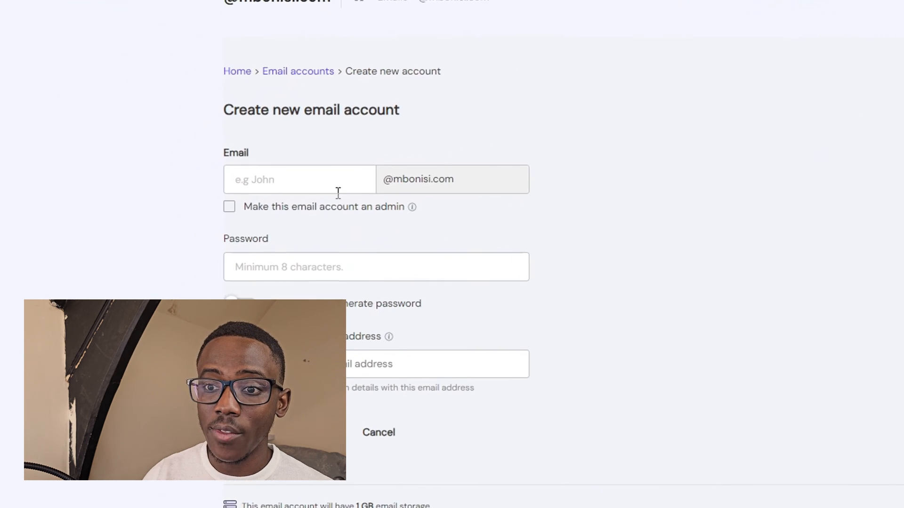
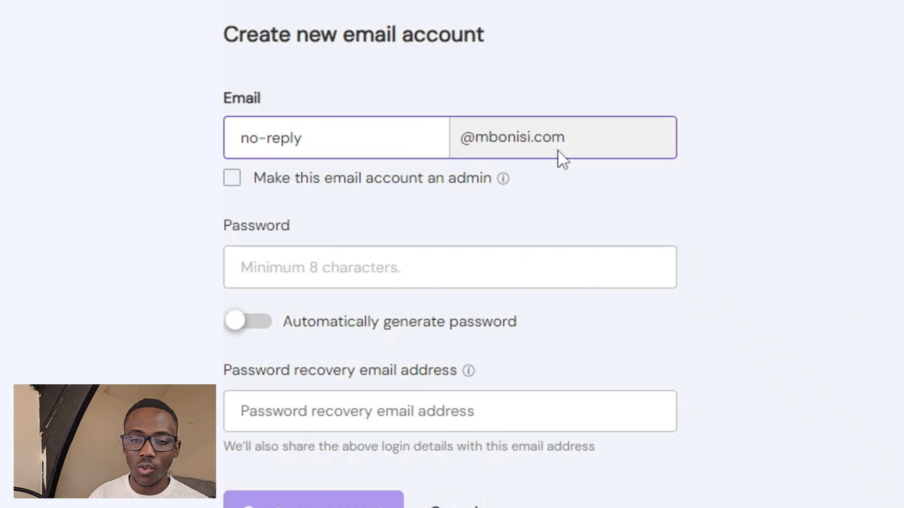
{"action": "left_click", "coordinate": [449, 267]}
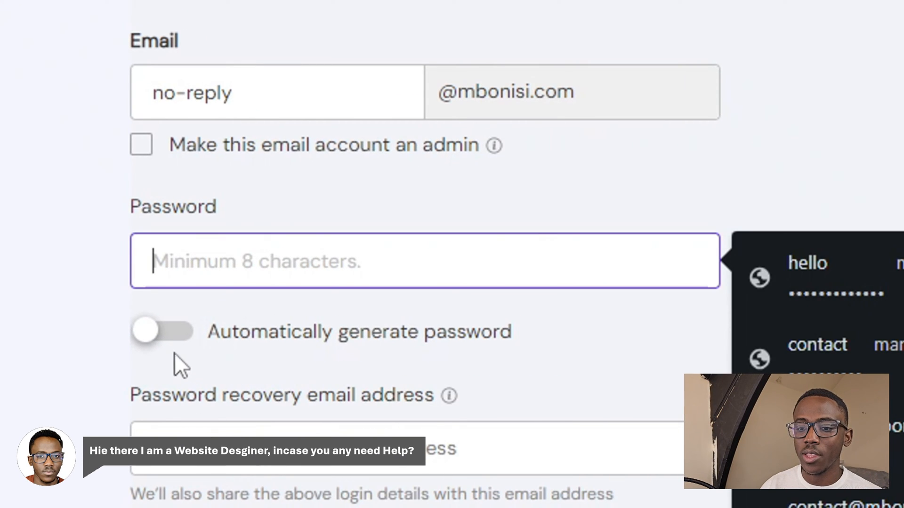
{"action": "left_click", "coordinate": [163, 330]}
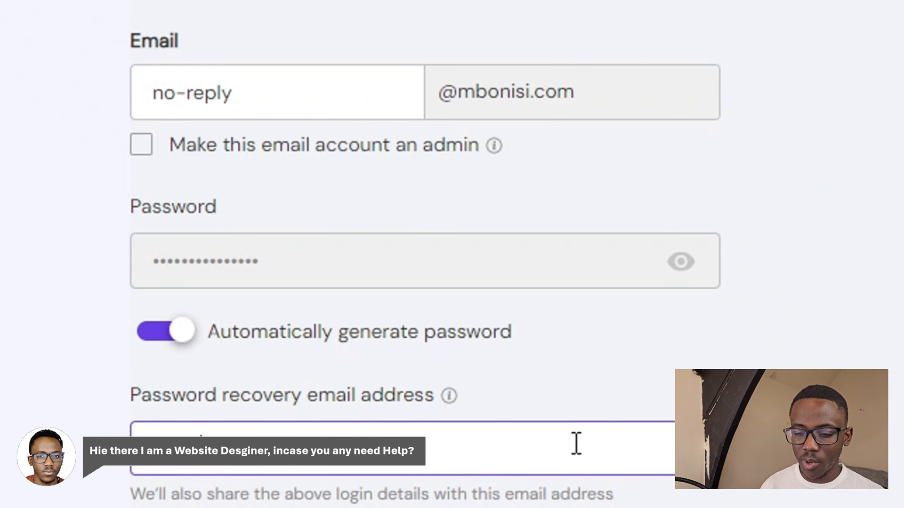
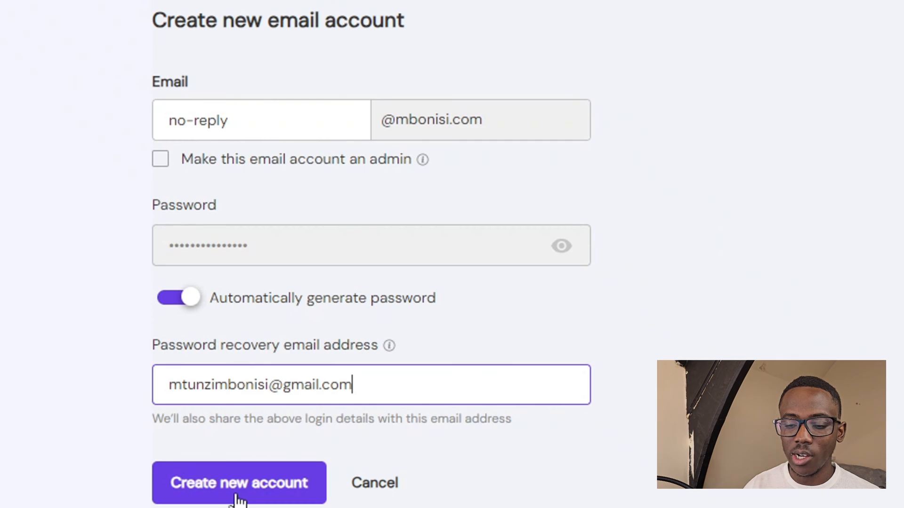
{"action": "left_click", "coordinate": [239, 483]}
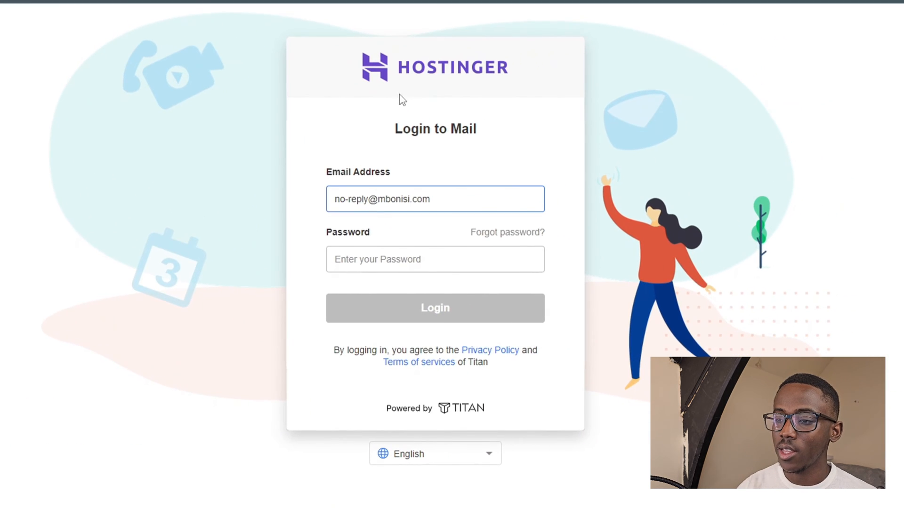
{"action": "left_click", "coordinate": [435, 259]}
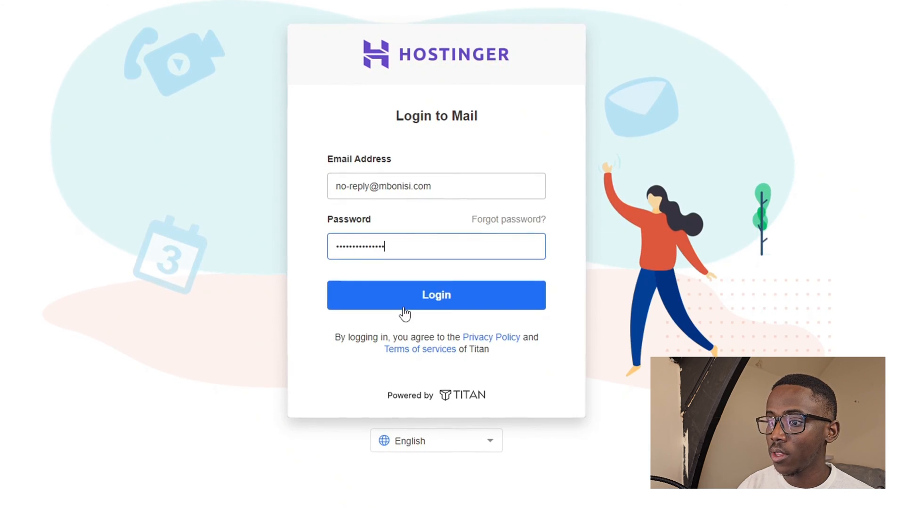
{"action": "left_click", "coordinate": [436, 295]}
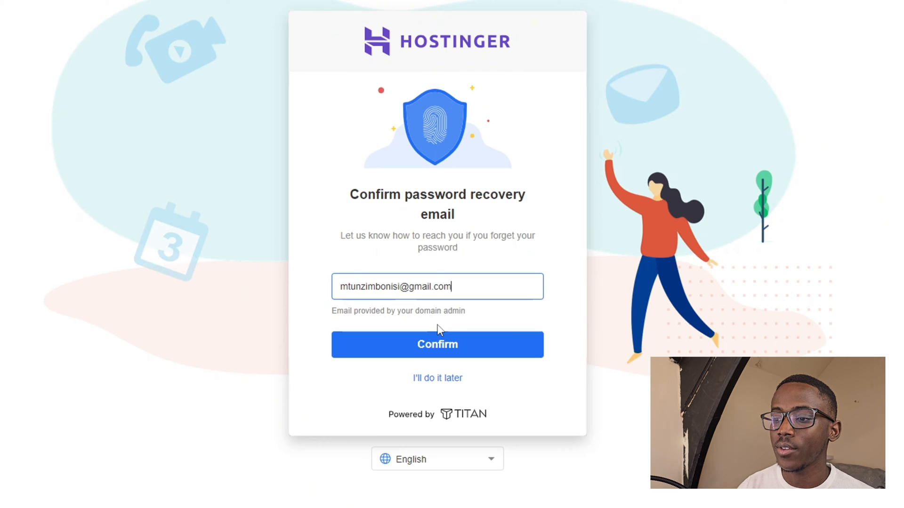
{"action": "left_click", "coordinate": [437, 344]}
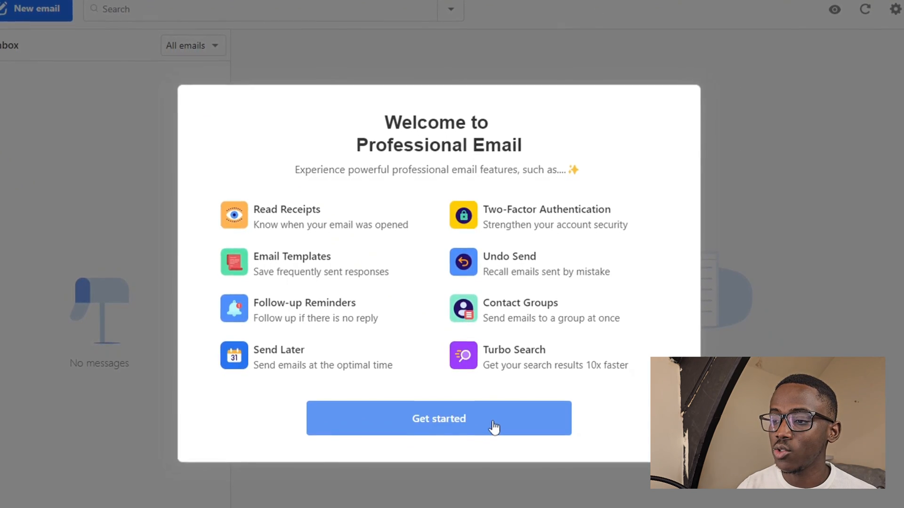
Enter Mbonisi.com as the mailbox display name and move on to the signature prompt
{"action": "left_click", "coordinate": [438, 418]}
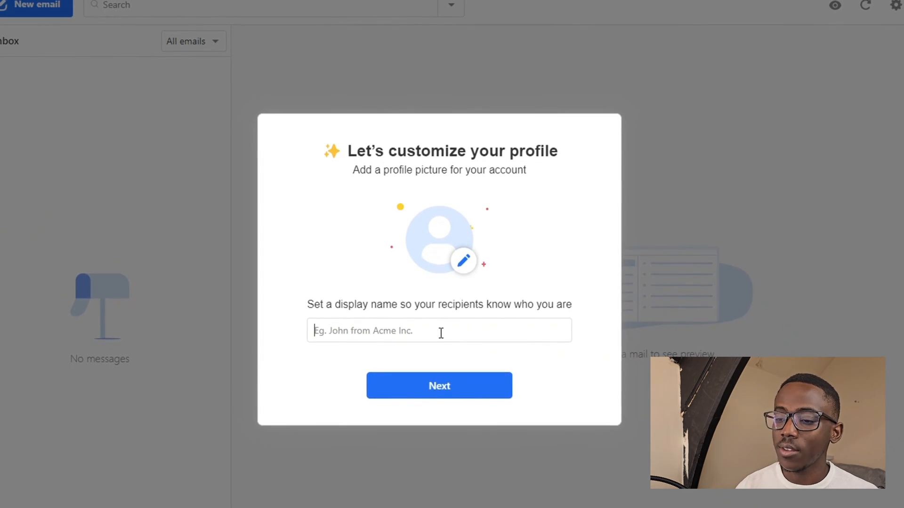
{"action": "type", "text": "N"}
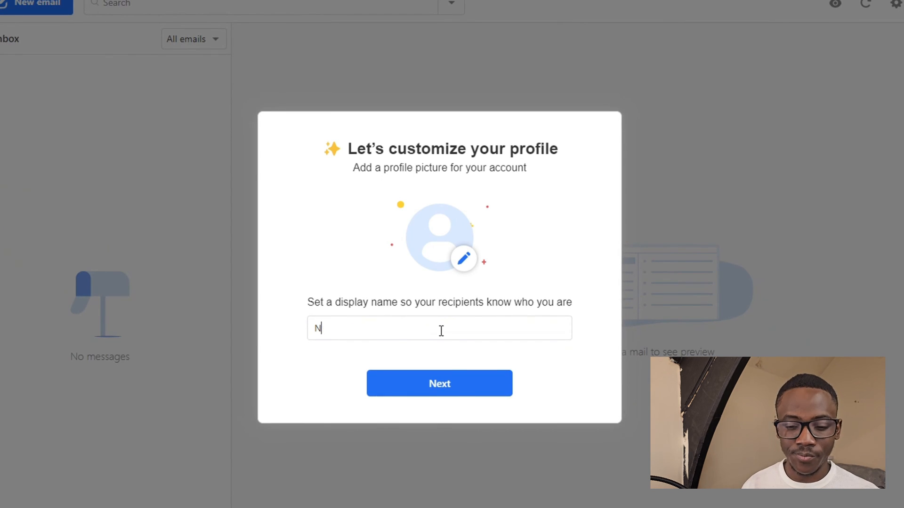
{"action": "type", "text": "Mbo"}
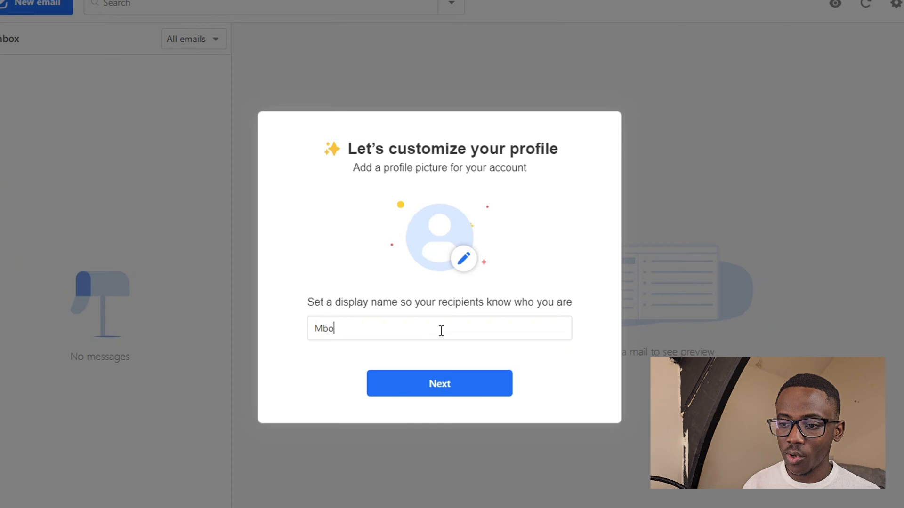
{"action": "type", "text": "nisi.com"}
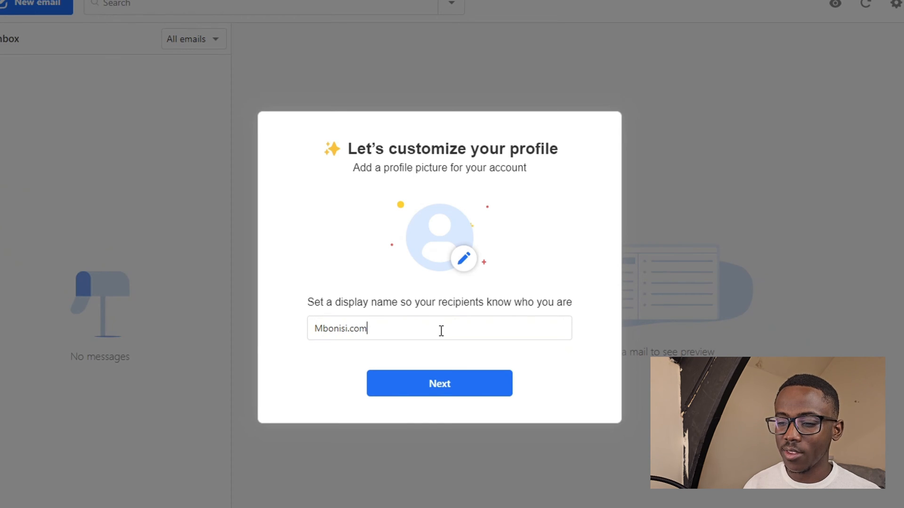
{"action": "left_click", "coordinate": [439, 383]}
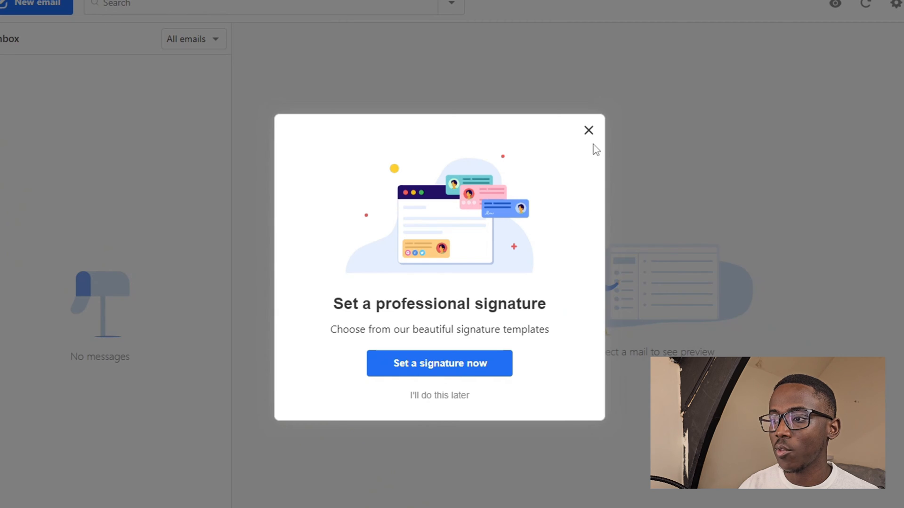
{"action": "mouse_move", "coordinate": [332, 334]}
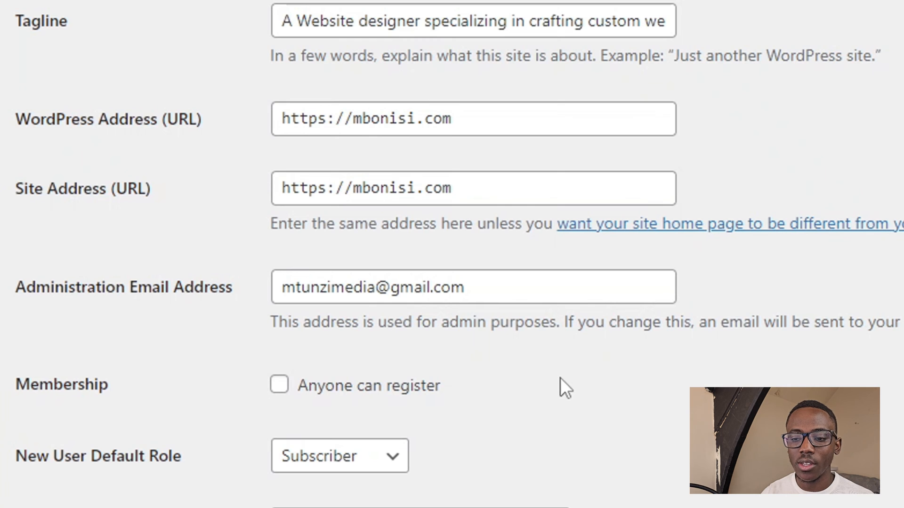
{"action": "mouse_move", "coordinate": [530, 343]}
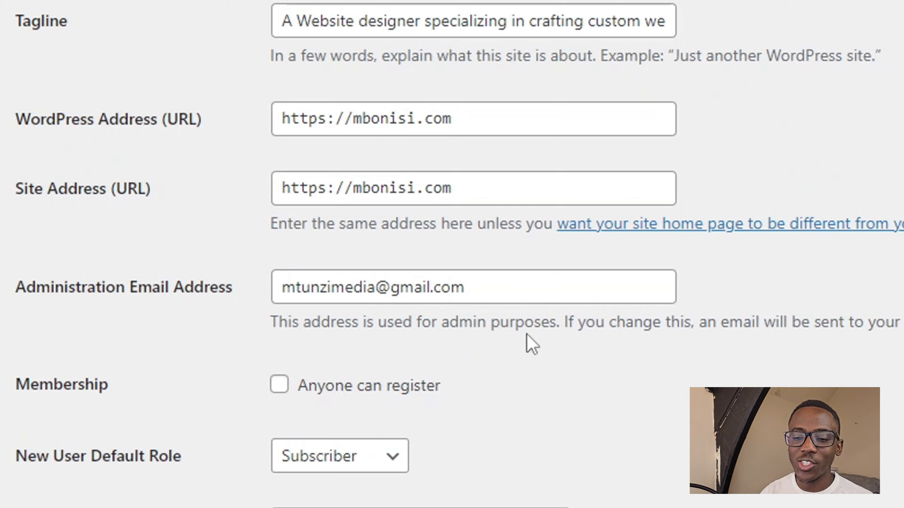
{"action": "triple_click", "coordinate": [372, 287]}
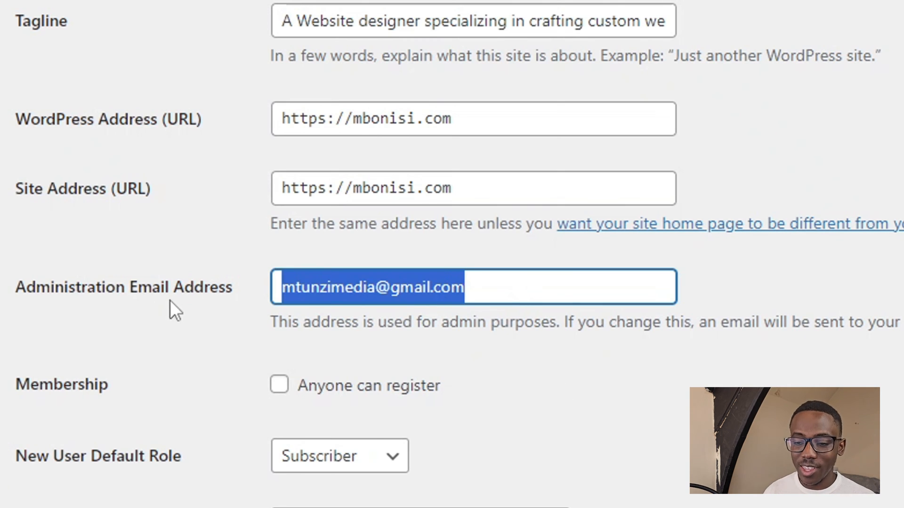
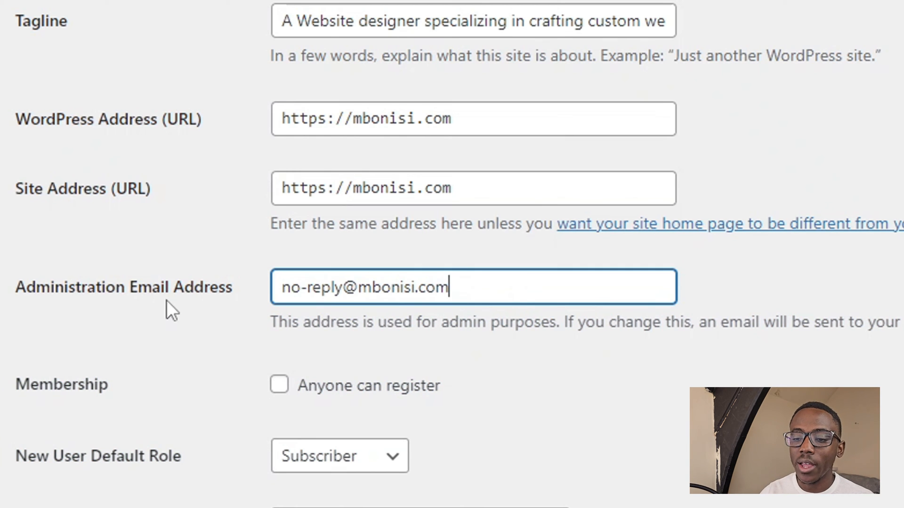
{"action": "scroll", "scroll_direction": "down", "scroll_amount": 3}
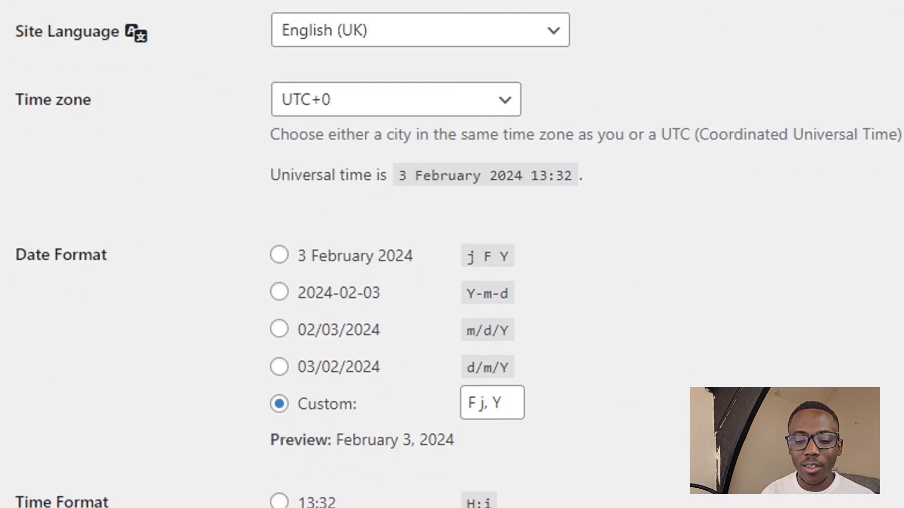
{"action": "scroll", "scroll_direction": "down", "scroll_amount": 3}
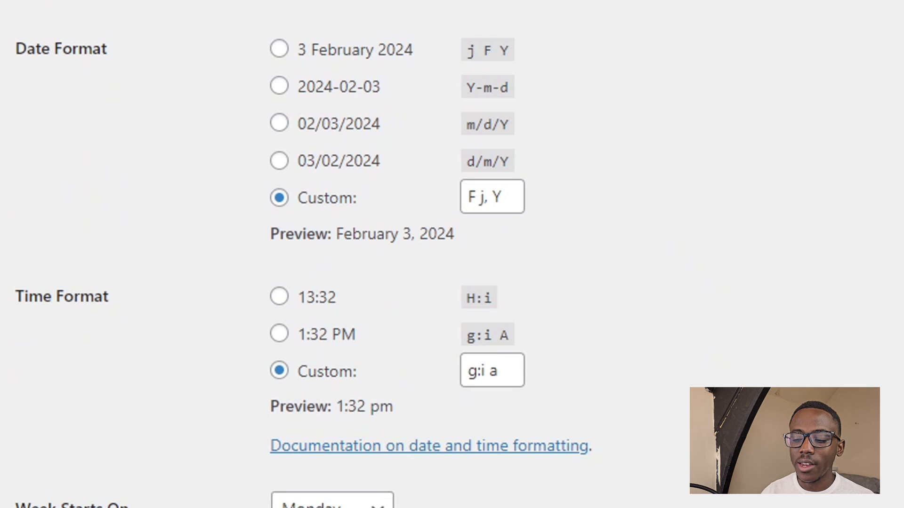
{"action": "scroll", "scroll_direction": "up", "scroll_amount": 3}
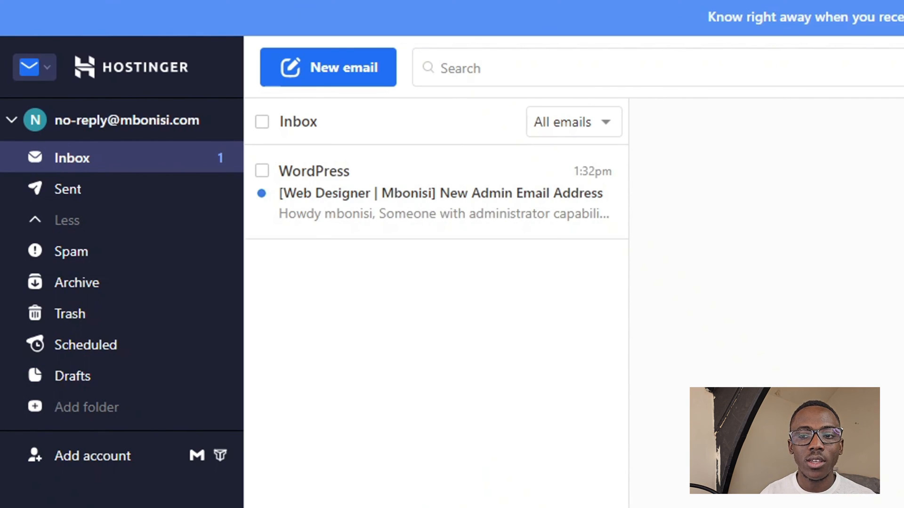
{"action": "mouse_move", "coordinate": [490, 202]}
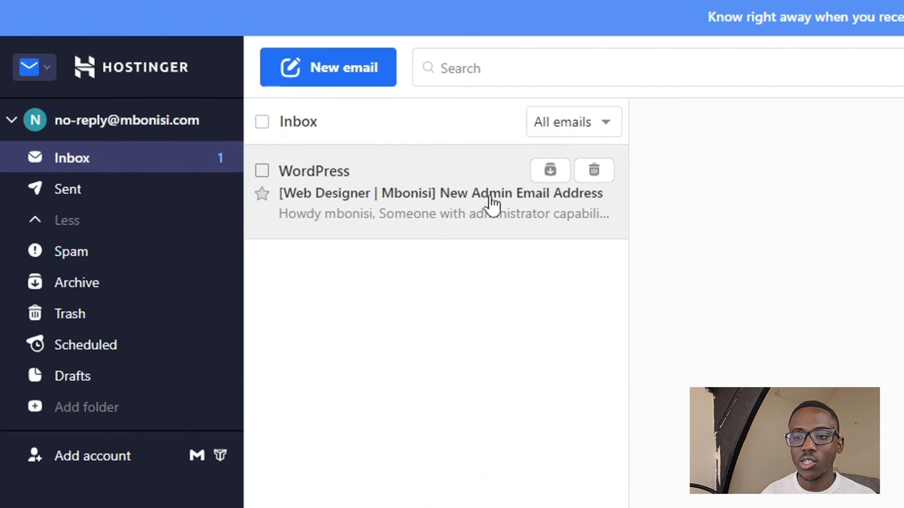
Open WordPress's New Admin Email Address message and follow its confirmation link
{"action": "left_click", "coordinate": [436, 193]}
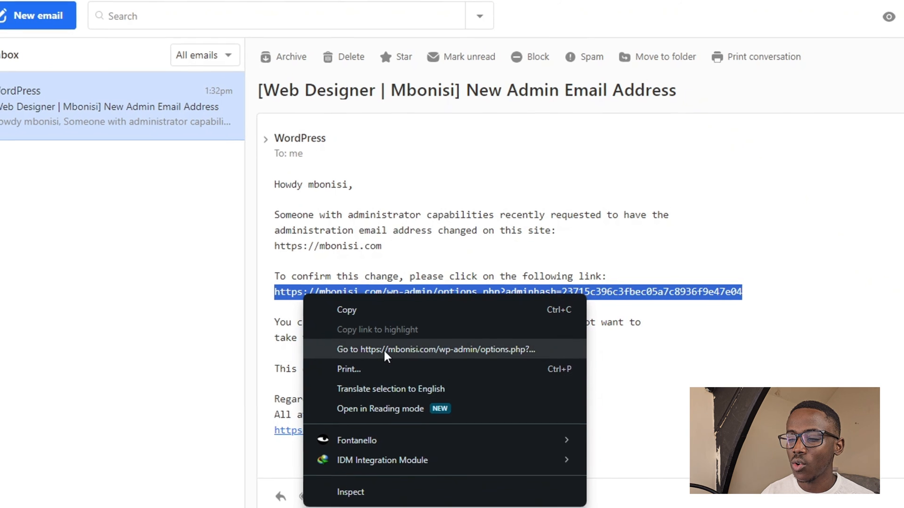
{"action": "left_click", "coordinate": [435, 349]}
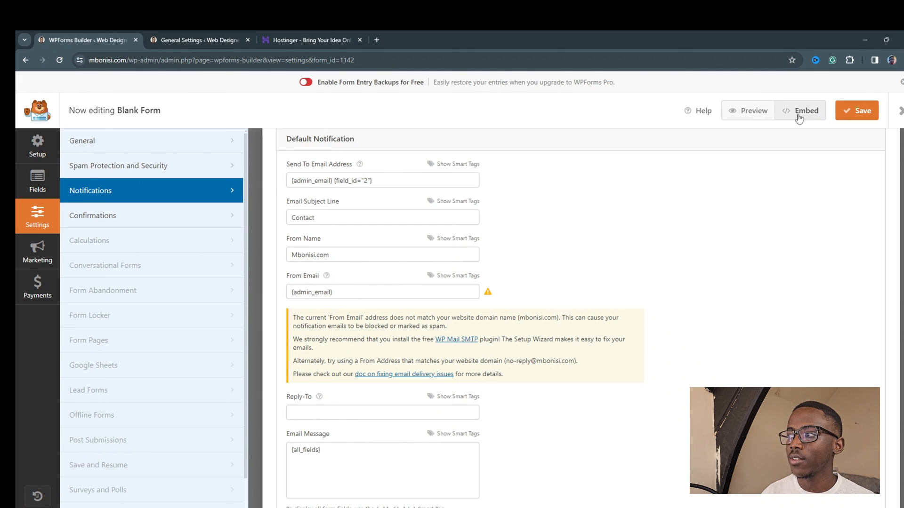
{"action": "mouse_move", "coordinate": [503, 143]}
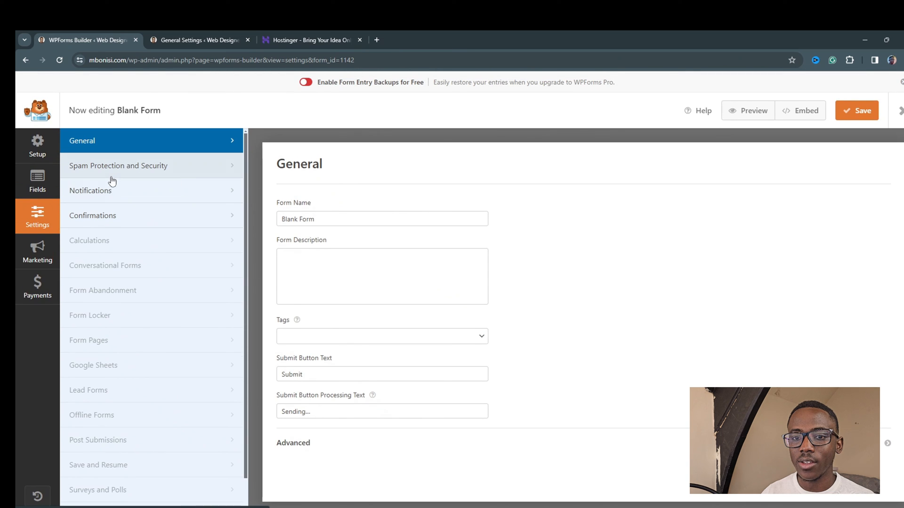
Reopen WPForms notification settings and confirm the From Email warning is gone
{"action": "left_click", "coordinate": [90, 190]}
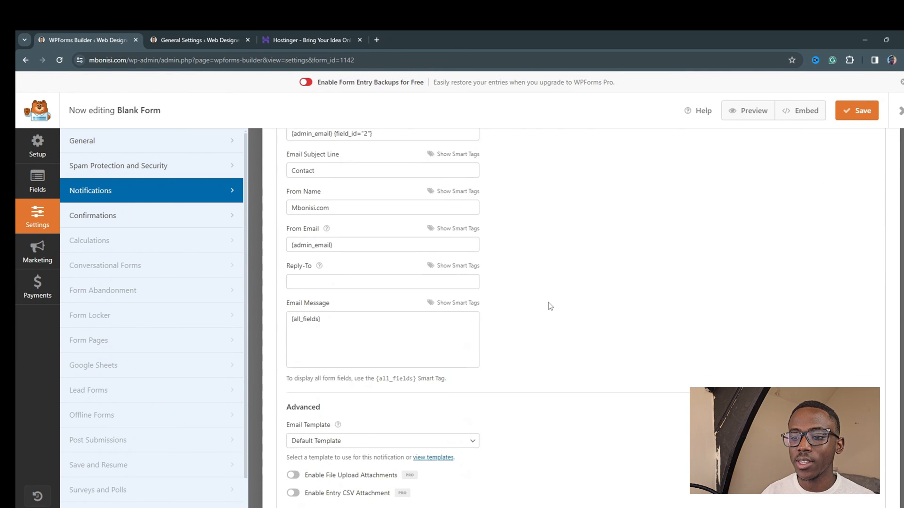
{"action": "scroll", "scroll_direction": "down", "scroll_amount": 3}
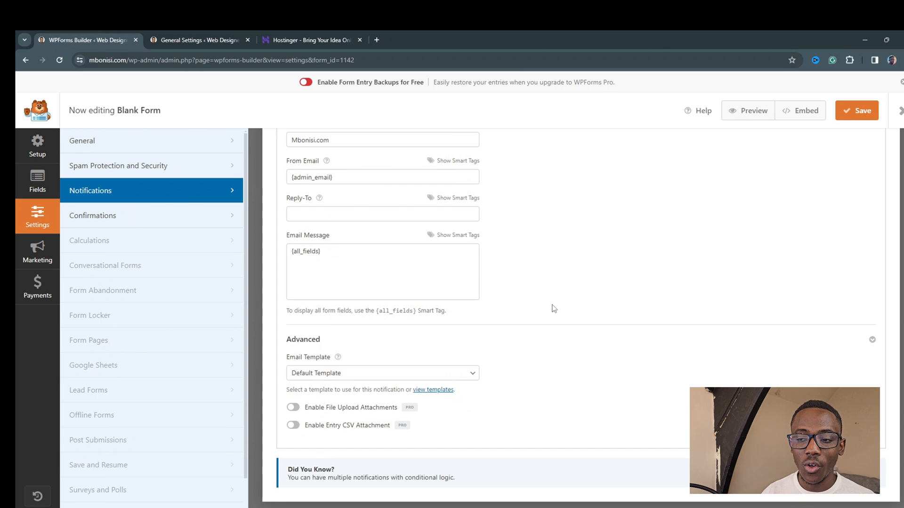